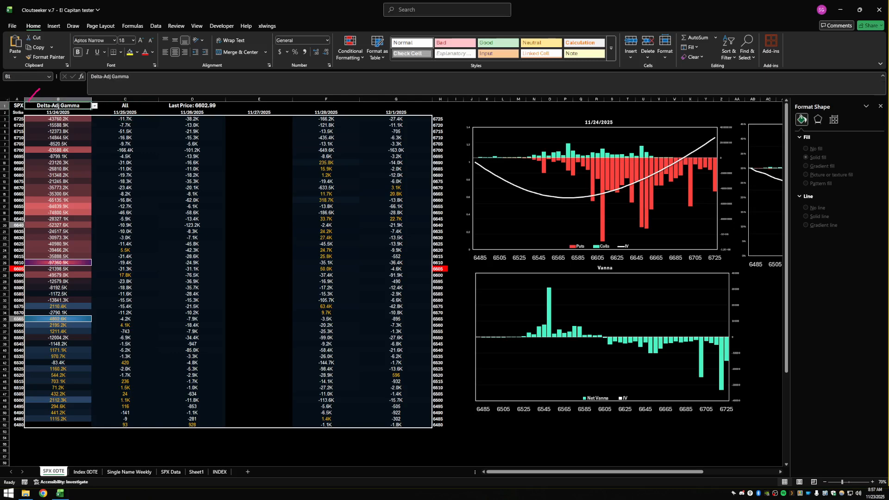
Set the SPX 0DTE table's B1 metric to Gamma and C1 option filter to Puts.
left_click(94, 106)
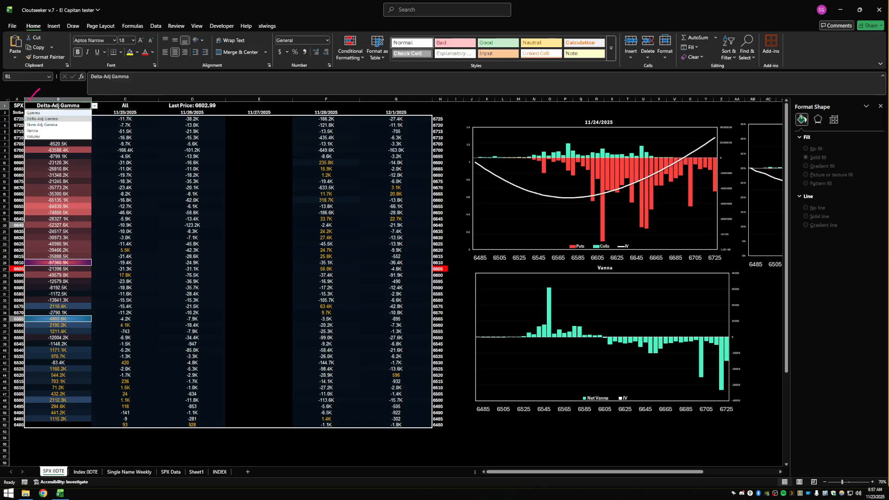
left_click(40, 124)
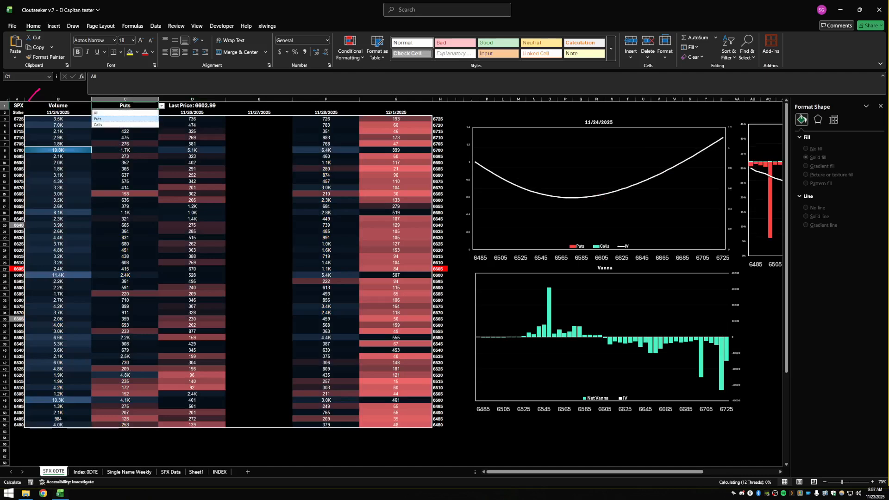
left_click(96, 119)
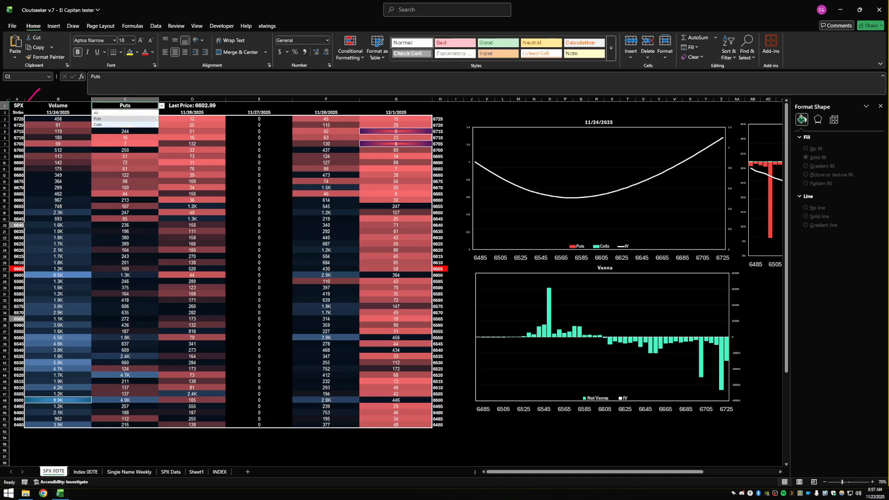
left_click(98, 124)
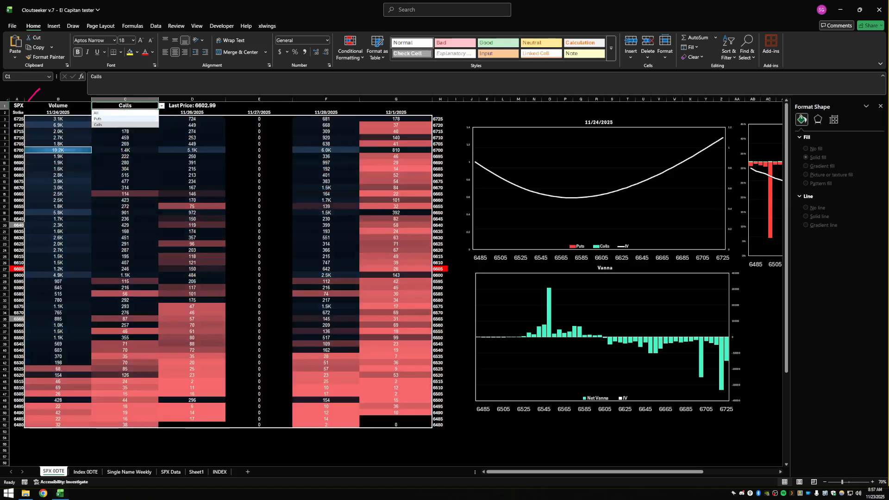
left_click(97, 118)
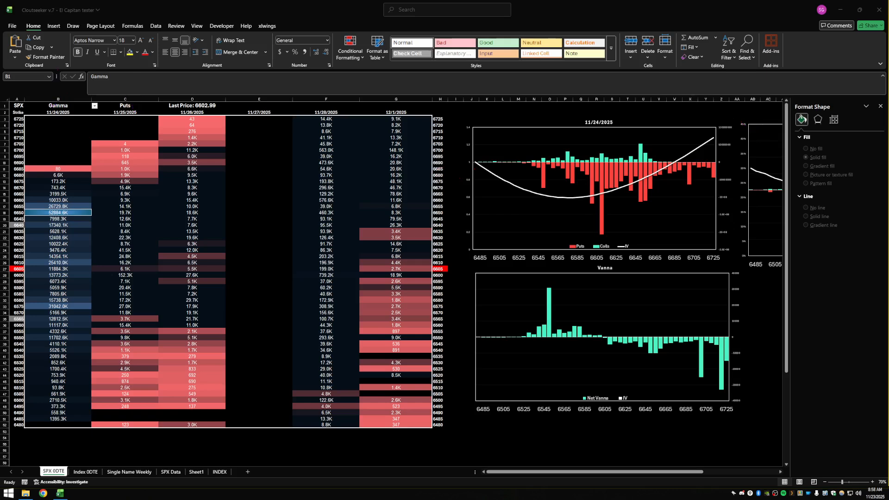
Set the C1 option filter to All and the B1 metric to Vanna.
left_click(161, 106)
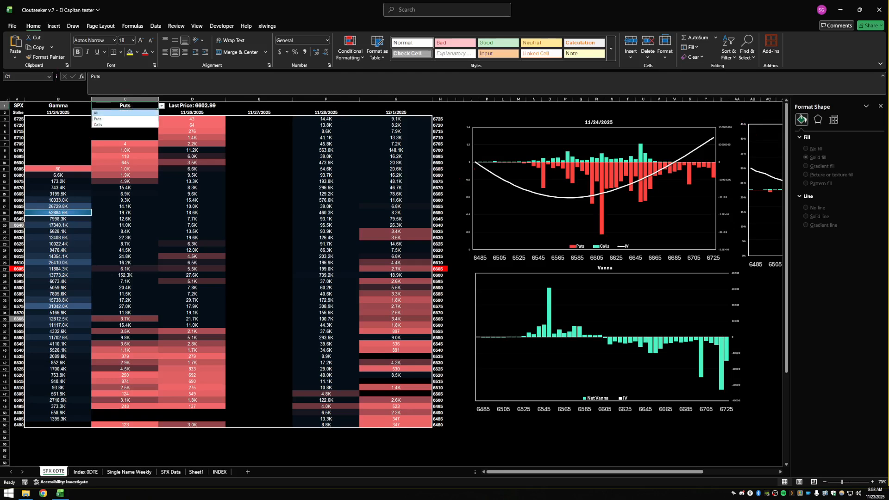
left_click(98, 112)
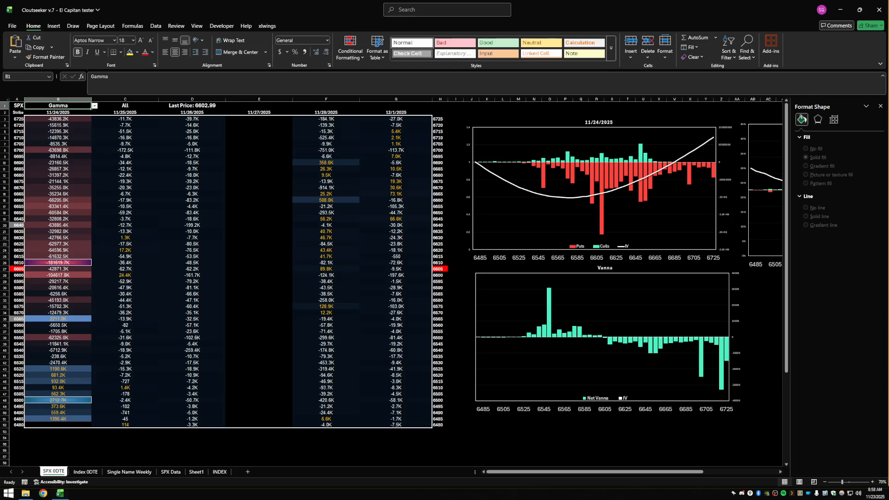
left_click(94, 105)
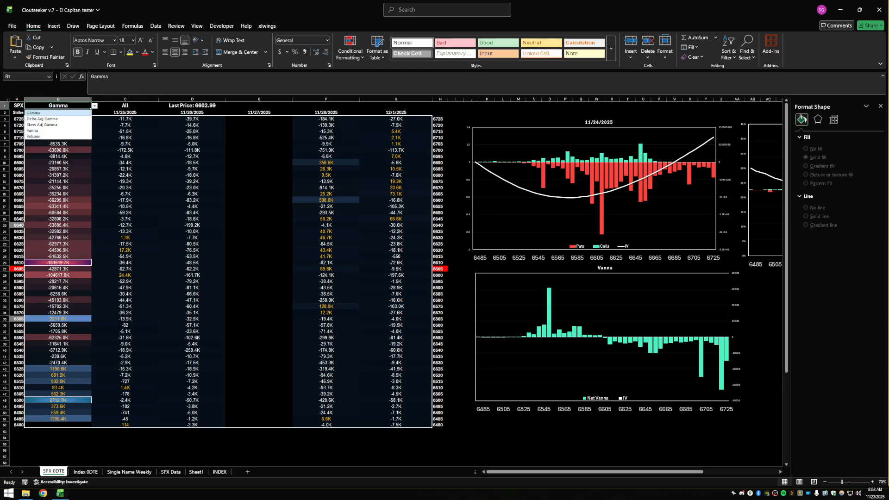
left_click(42, 119)
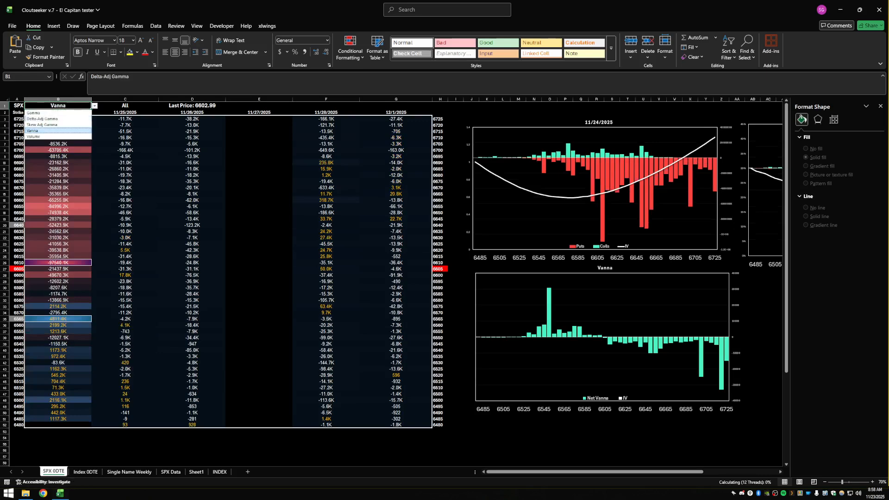
left_click(34, 130)
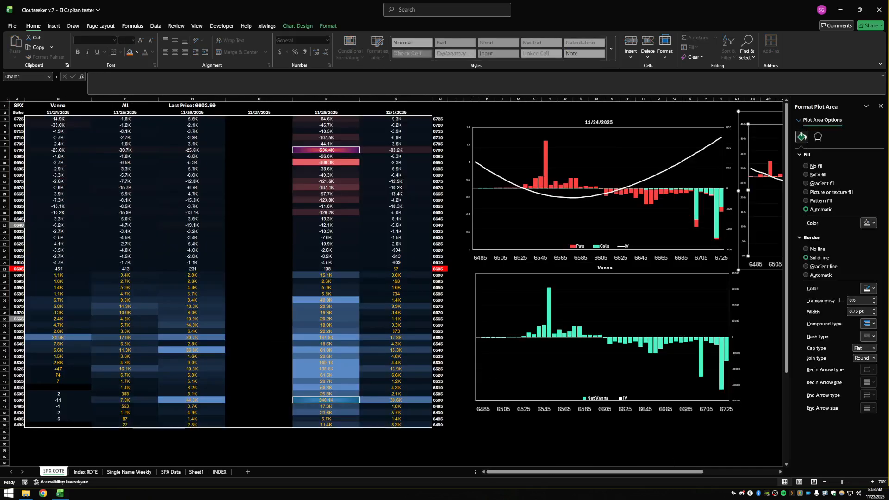
Visit Index 0DTE, change its SPY option filter, then move to Single Name Weekly.
left_click(85, 471)
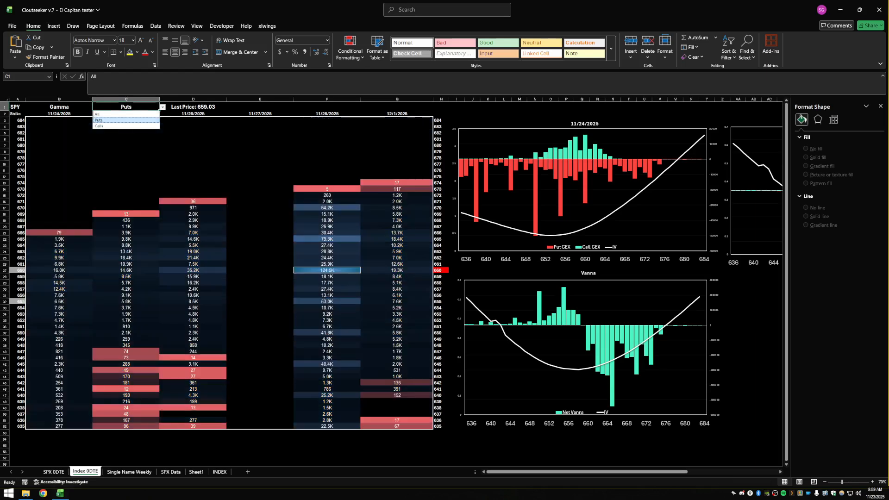
left_click(98, 126)
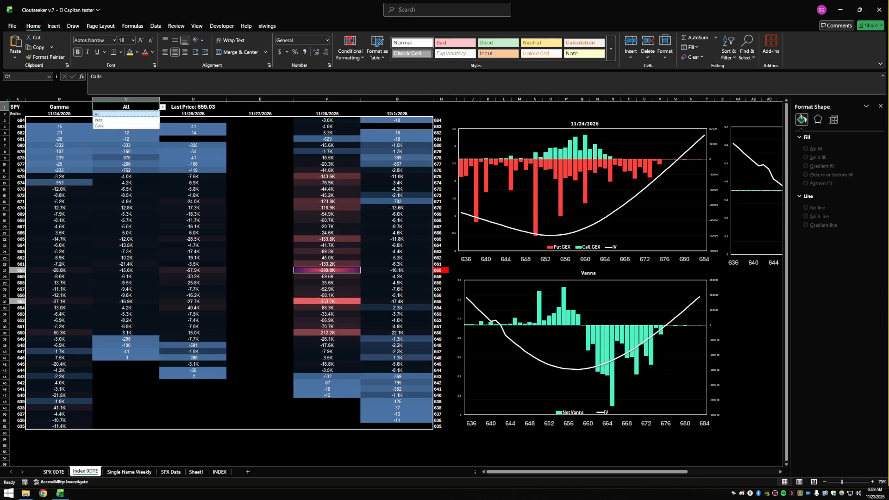
left_click(128, 471)
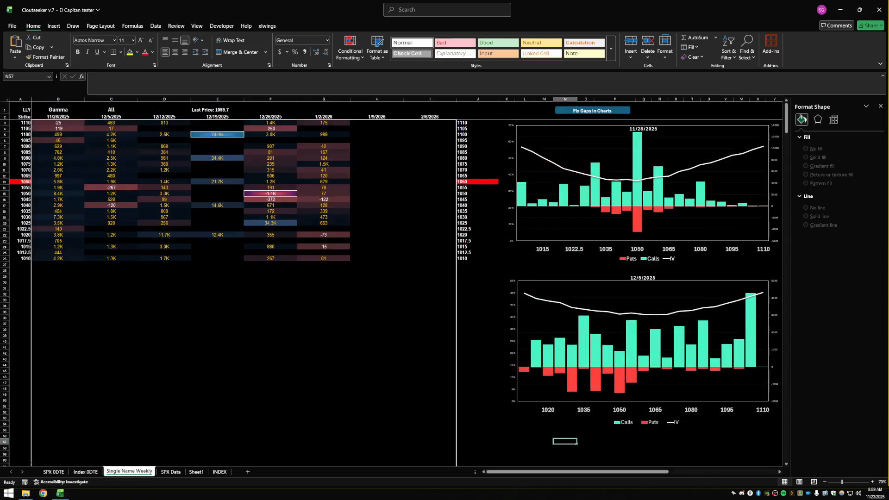
Replace the LLY ticker with GLD on the Single Name Weekly sheet.
left_click(111, 110)
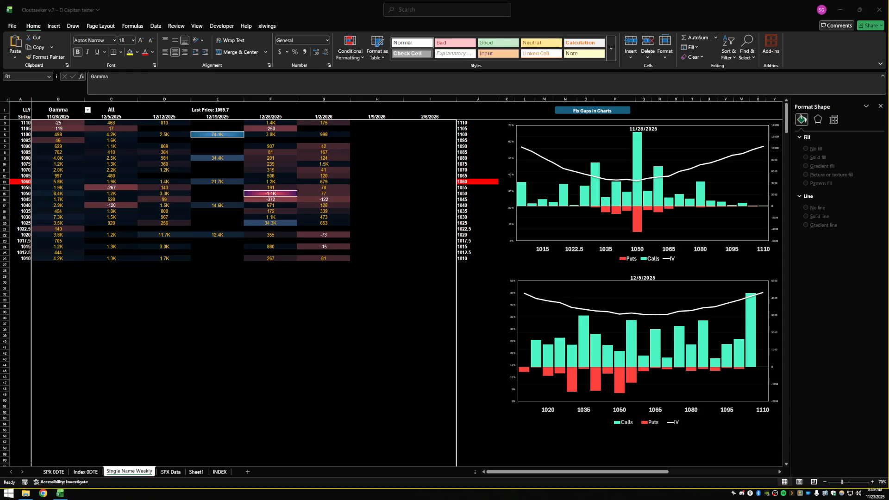
left_click(20, 108)
type("GLD")
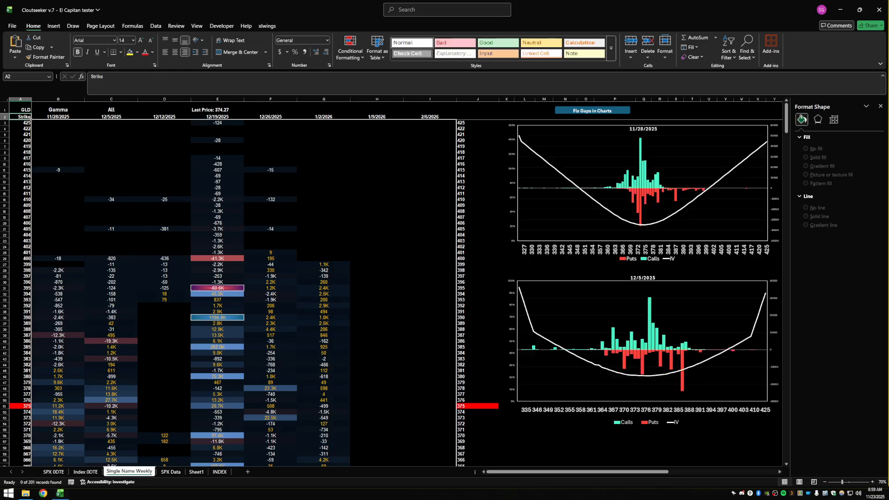
Choose Vanna in the B1 dropdown for the GLD weekly table and charts.
scroll("down", 3)
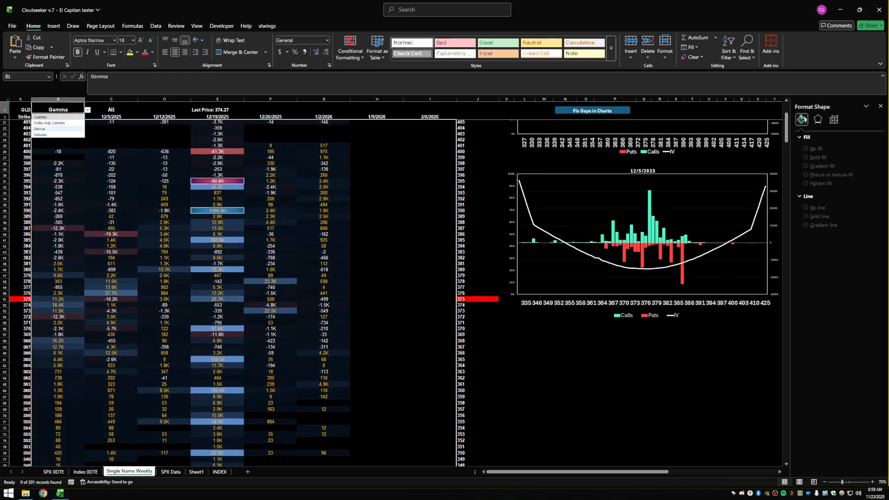
left_click(40, 129)
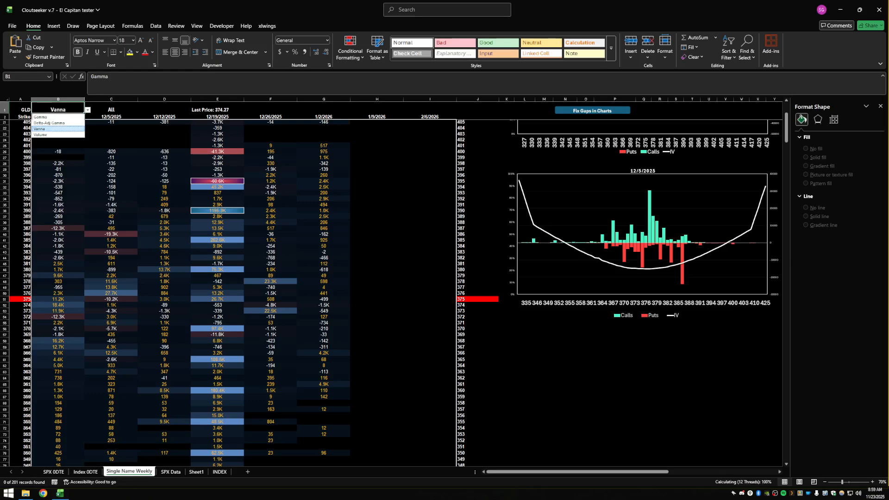
left_click(40, 128)
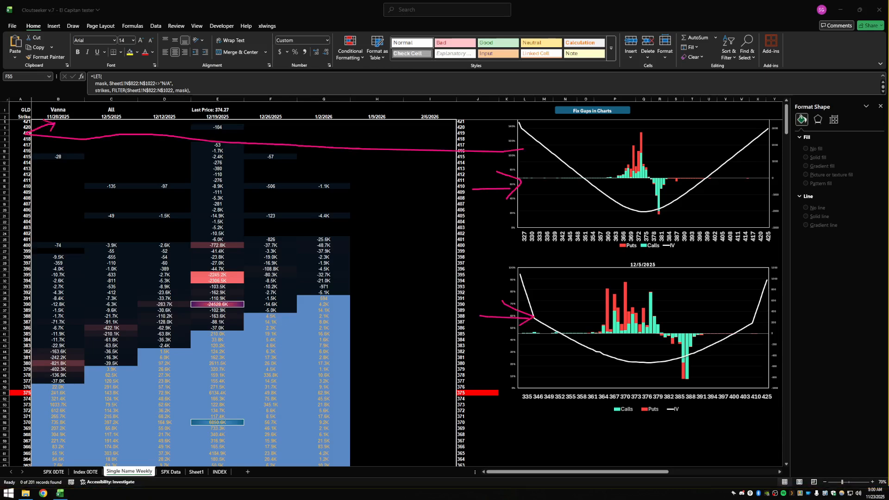
left_click_drag(106, 122, 567, 343)
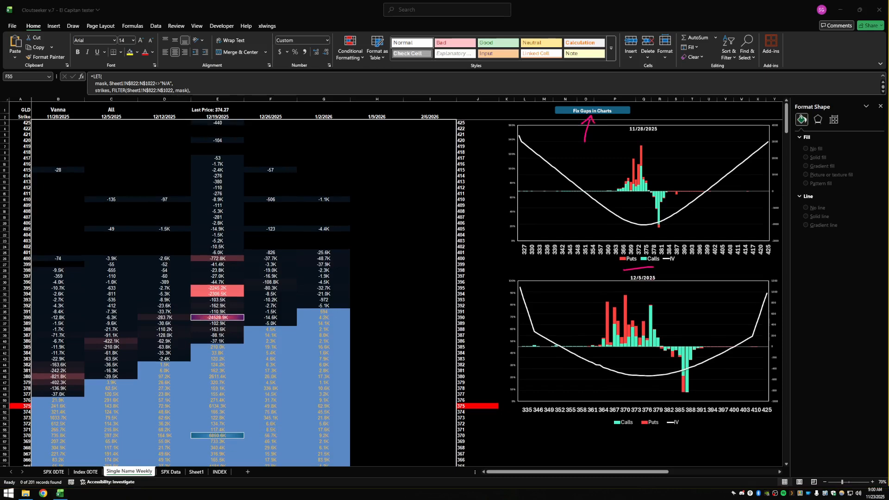
left_click_drag(572, 187, 629, 218)
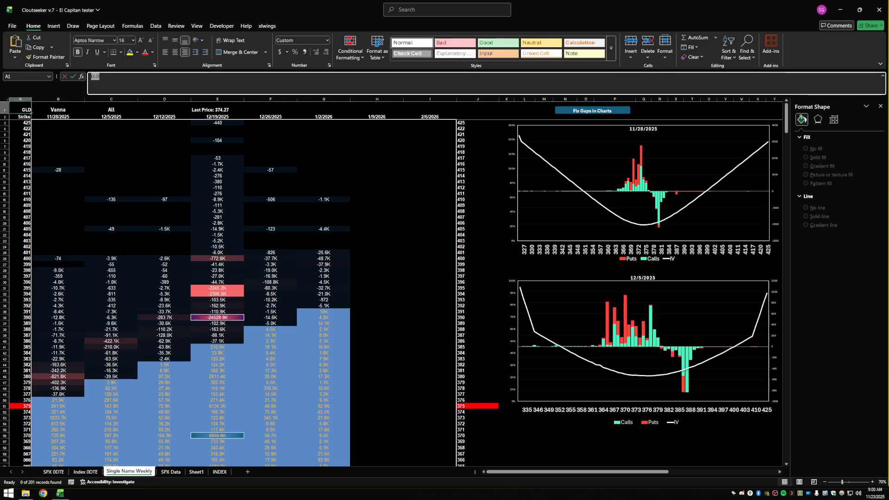
Enter GME as the ticker and apply Fix Gaps in Charts.
type("GME")
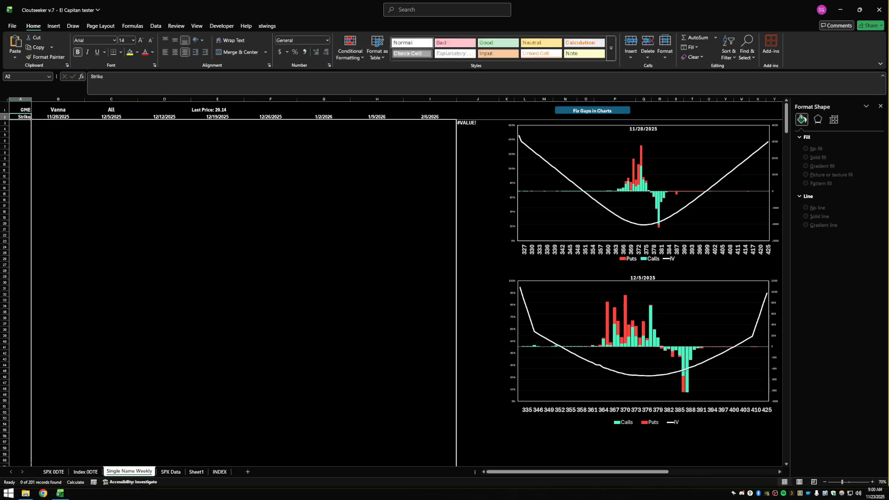
left_click(592, 110)
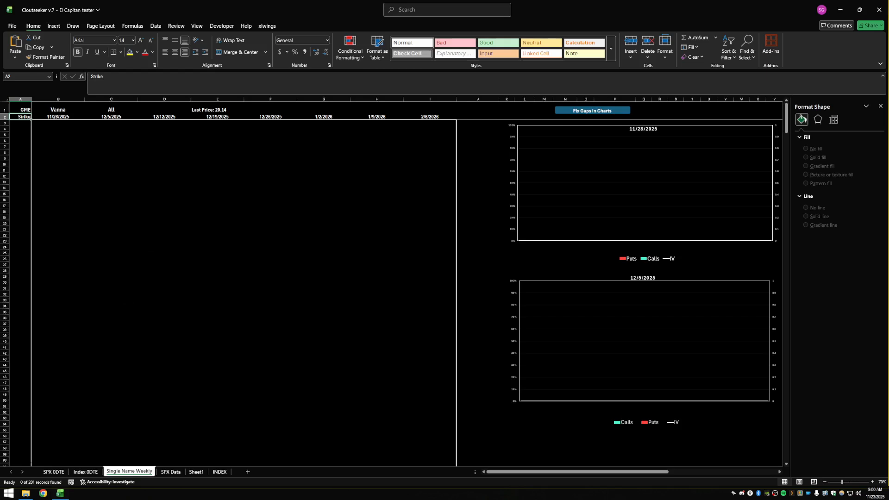
left_click(592, 111)
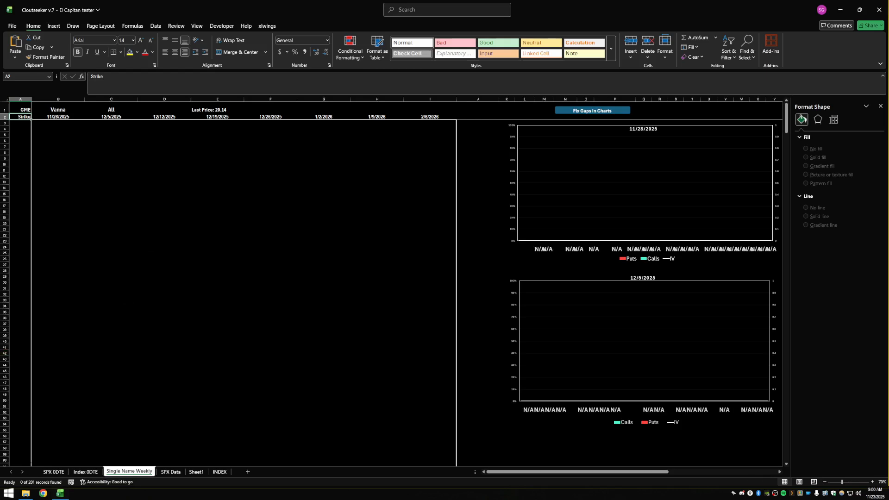
left_click(592, 110)
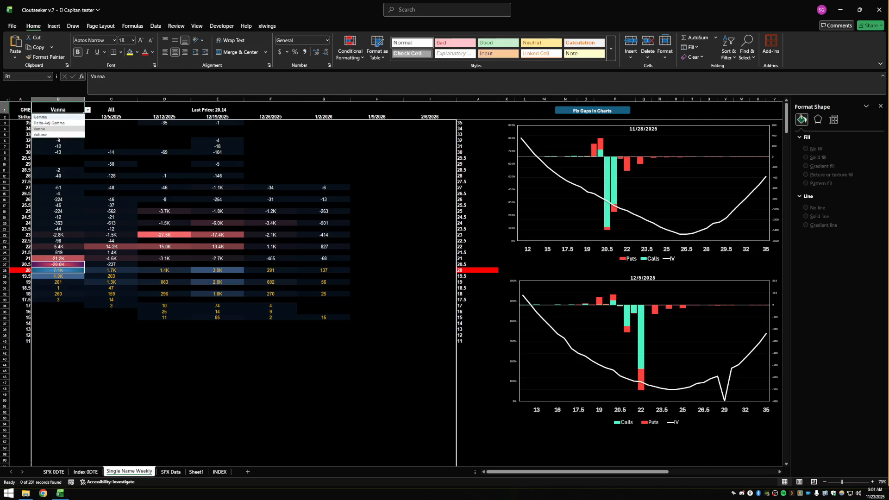
Set GME's B1 metric to Delta-Adj Gamma and the C1 filter to Calls.
left_click(49, 124)
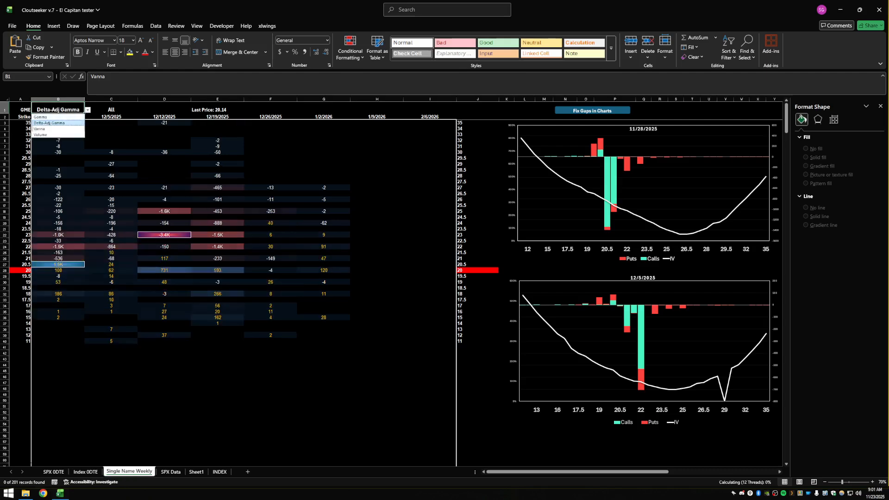
left_click(50, 123)
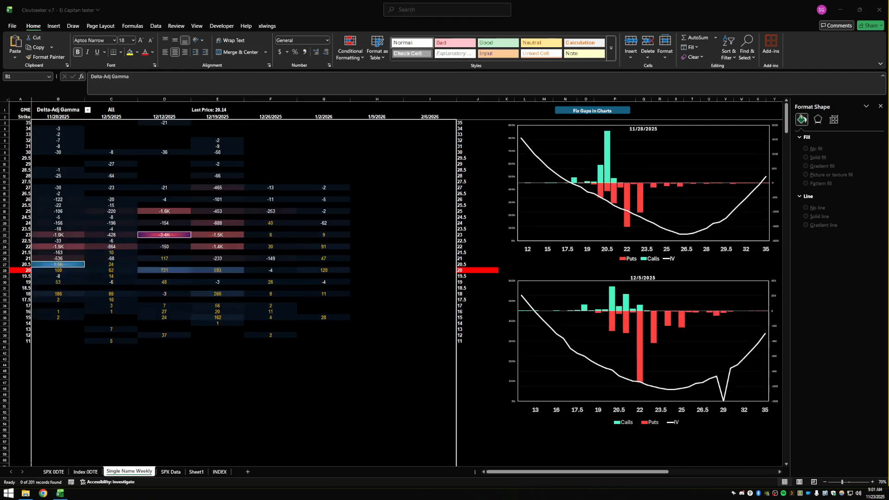
left_click_drag(695, 139, 661, 165)
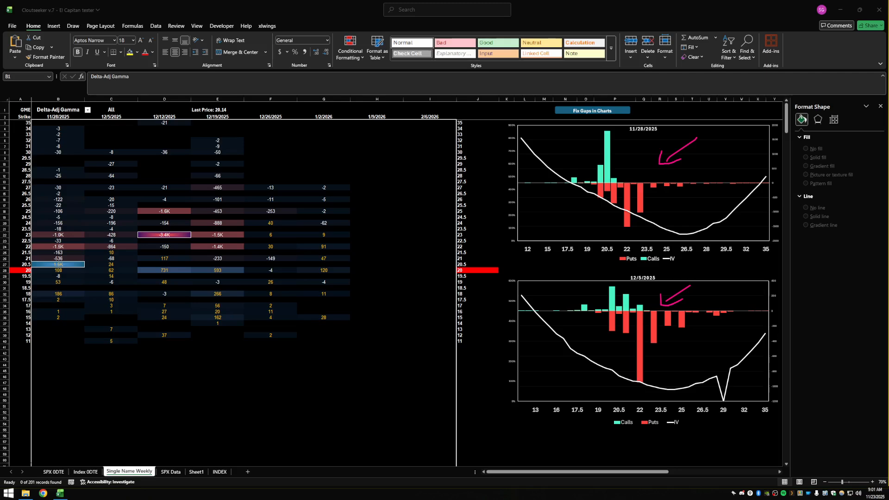
left_click(164, 105)
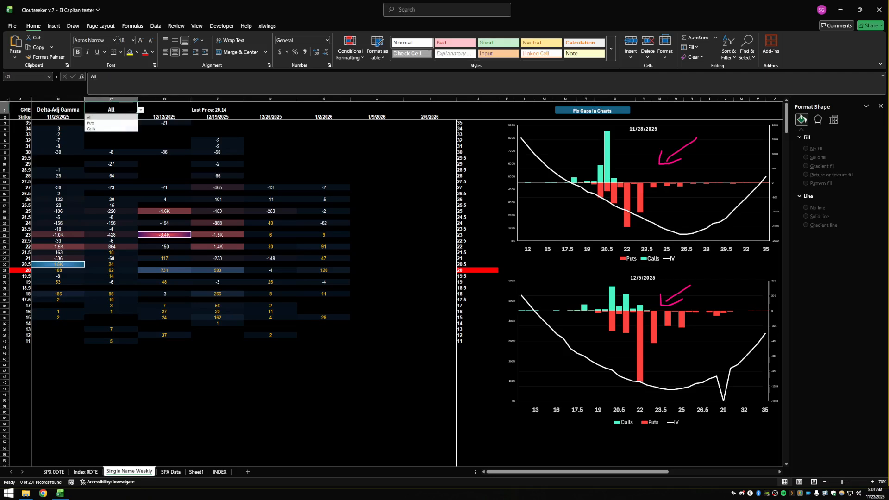
left_click(91, 128)
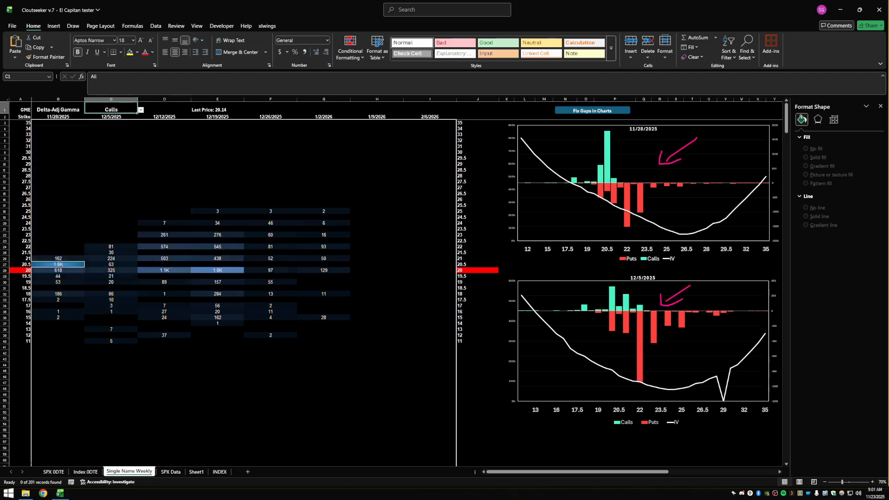